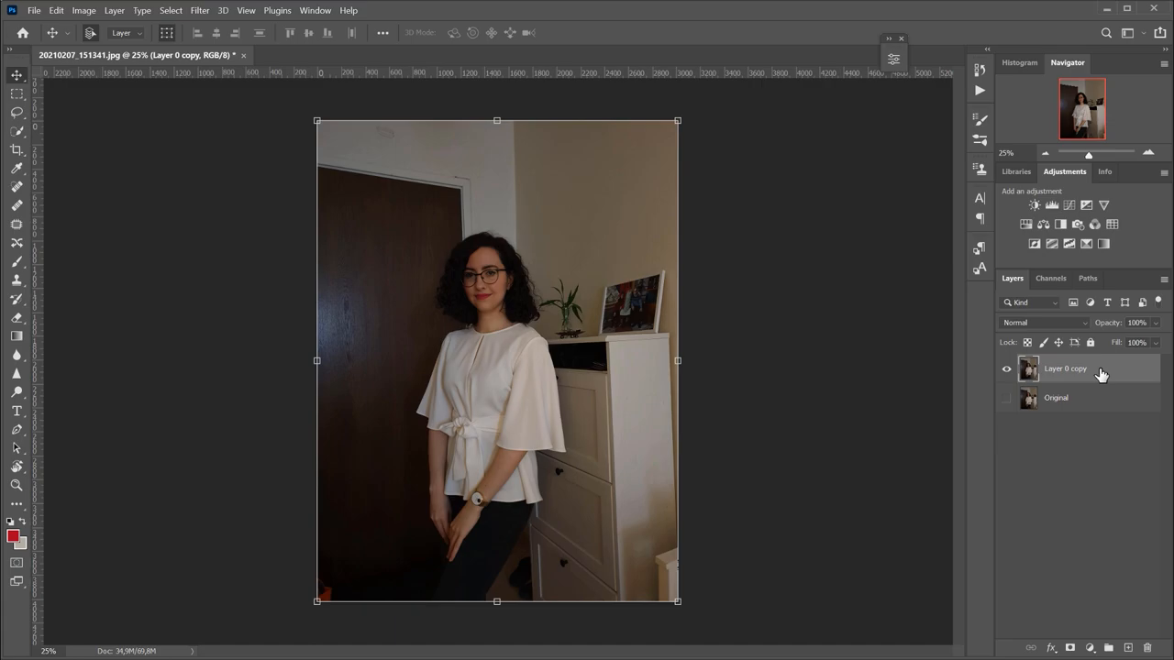
- Select the duplicated photo layer (Layer 0 copy) to mask the woman out of the room
{"action": "left_click", "coordinate": [16, 132]}
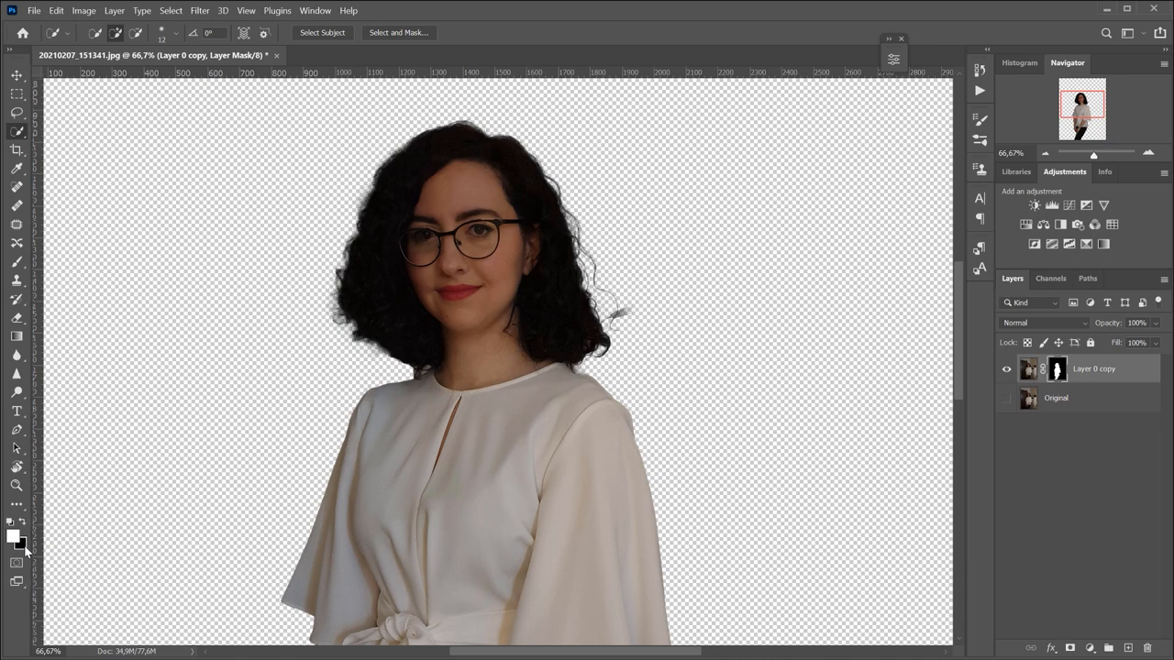
{"action": "mouse_move", "coordinate": [1057, 368]}
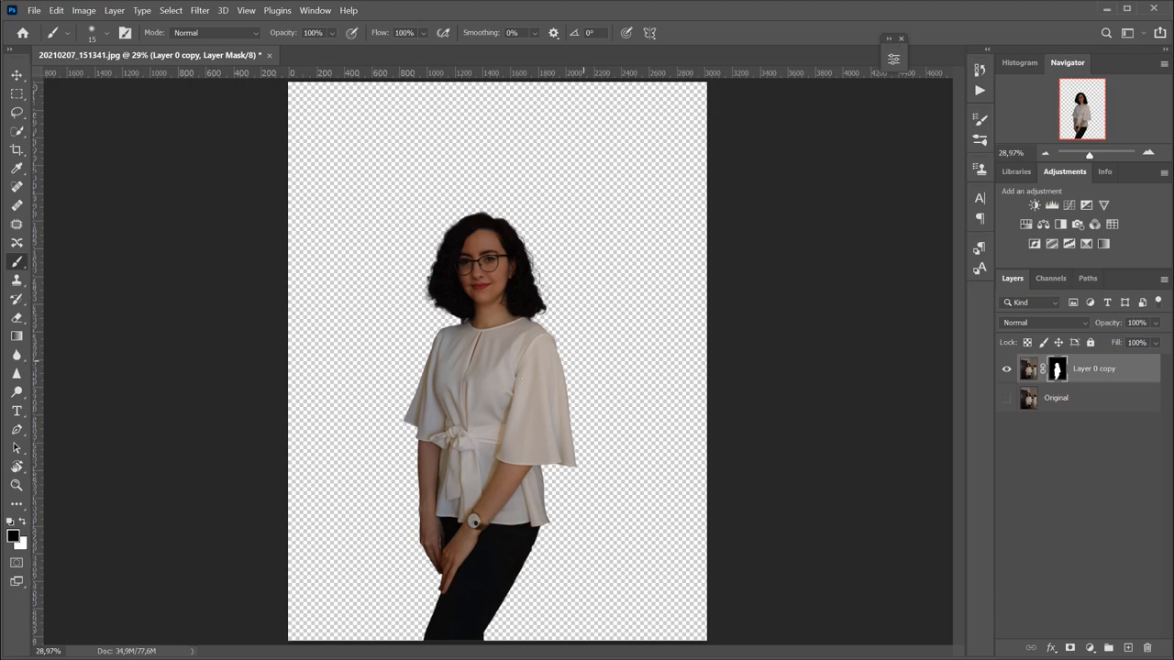
- Switch to the Crop tool after refining the hair and body edges of the mask
{"action": "left_click", "coordinate": [17, 150]}
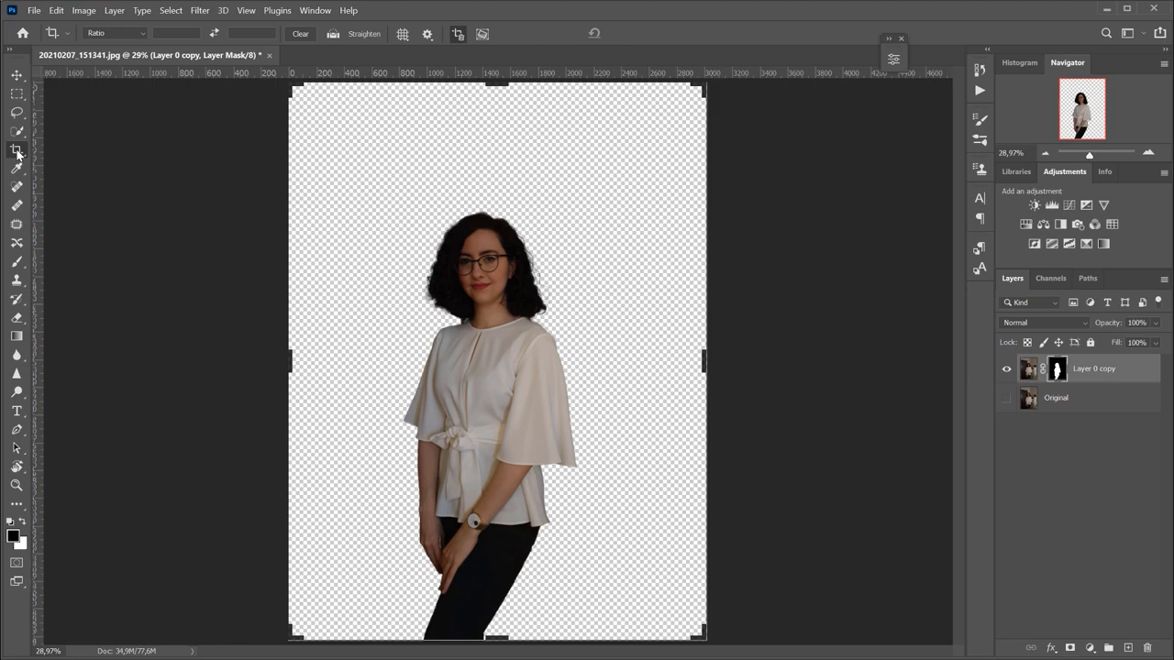
- Crop the cut-out portrait to a 5:7 frame from head to waist
{"action": "left_click", "coordinate": [15, 150]}
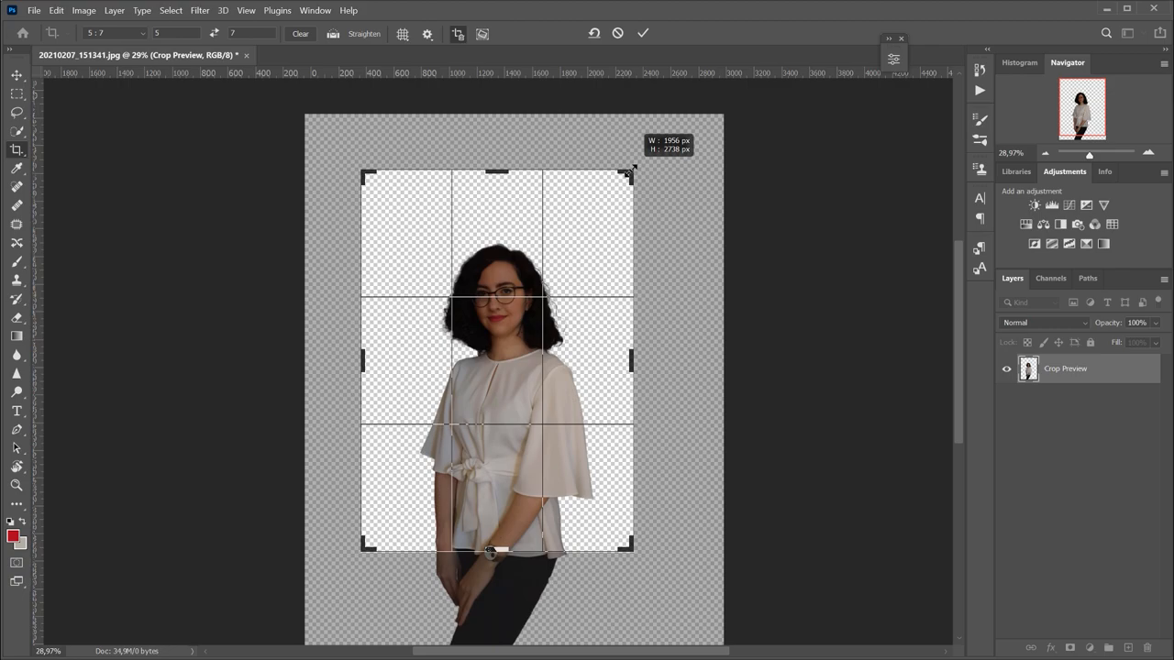
{"action": "left_click", "coordinate": [642, 33]}
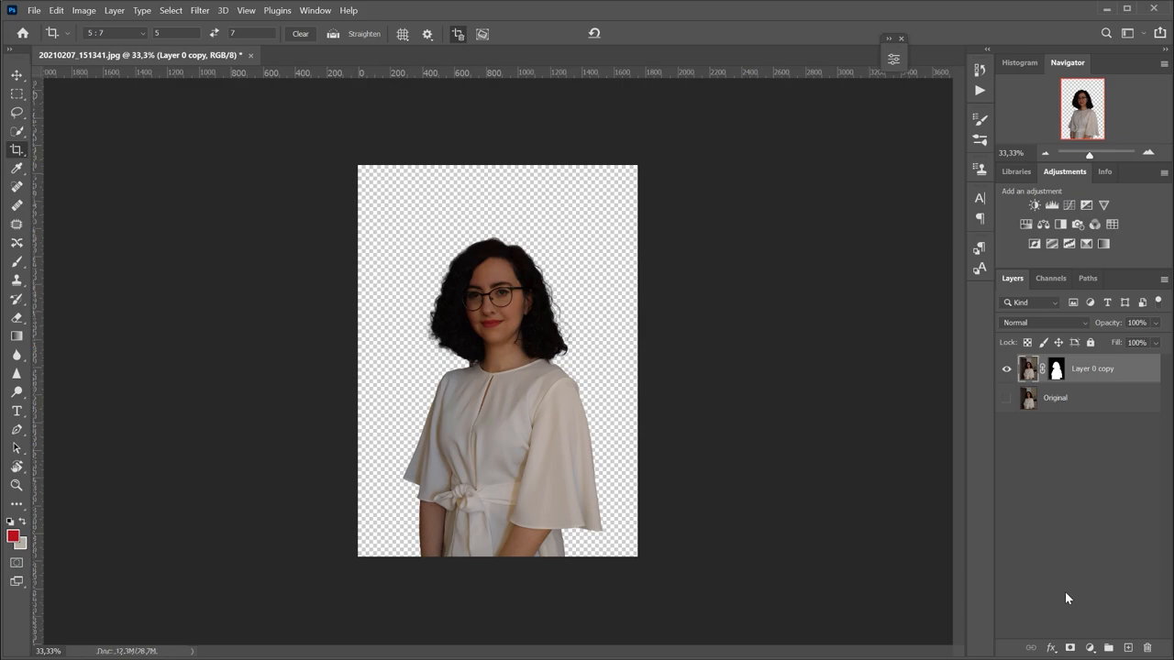
{"action": "mouse_move", "coordinate": [1093, 648]}
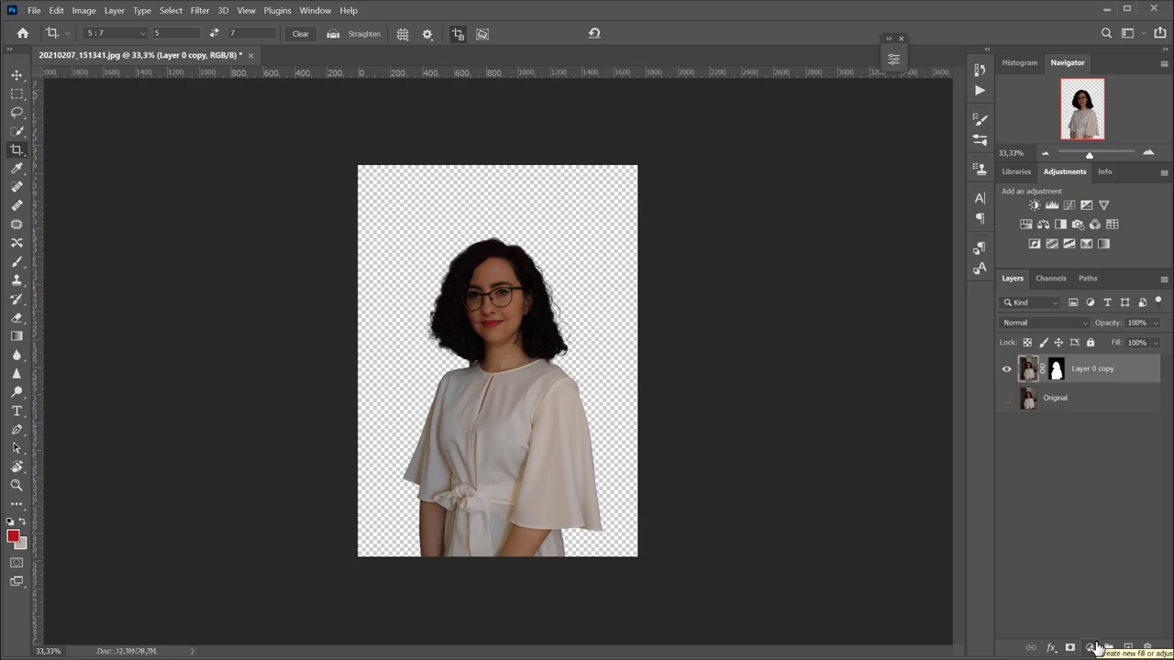
- Add a radial black-to-white gradient fill layer, scaled down with its bright centre repositioned on the woman
{"action": "left_click", "coordinate": [1094, 648]}
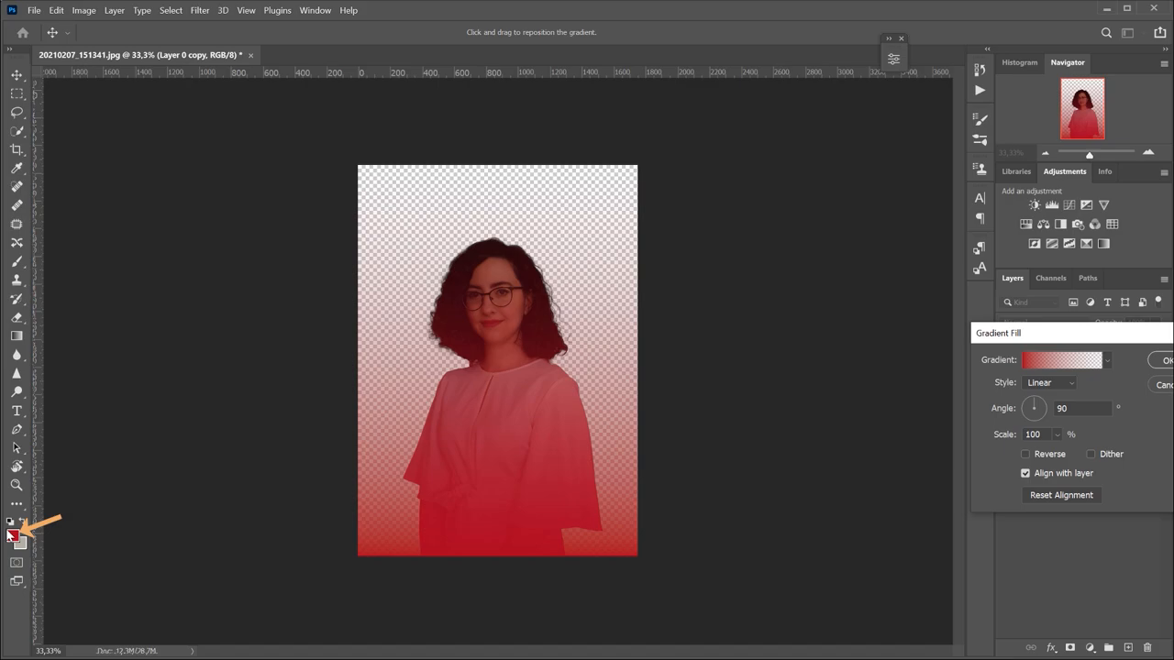
{"action": "left_click", "coordinate": [1062, 360]}
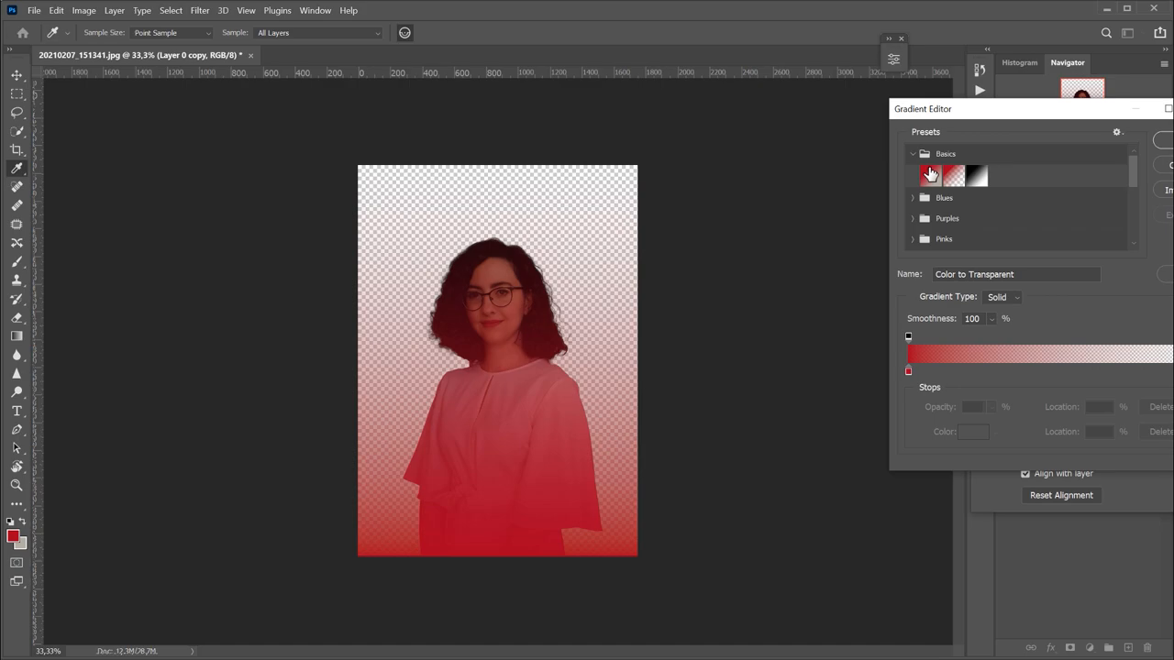
{"action": "left_click", "coordinate": [1049, 383]}
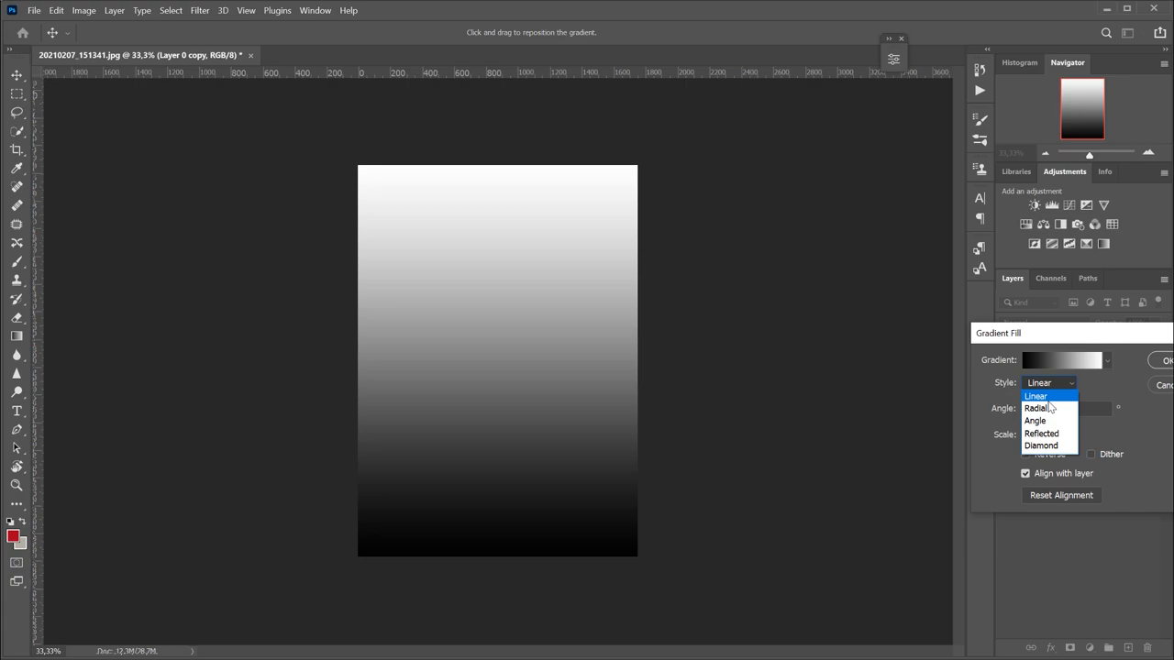
{"action": "left_click", "coordinate": [1034, 408]}
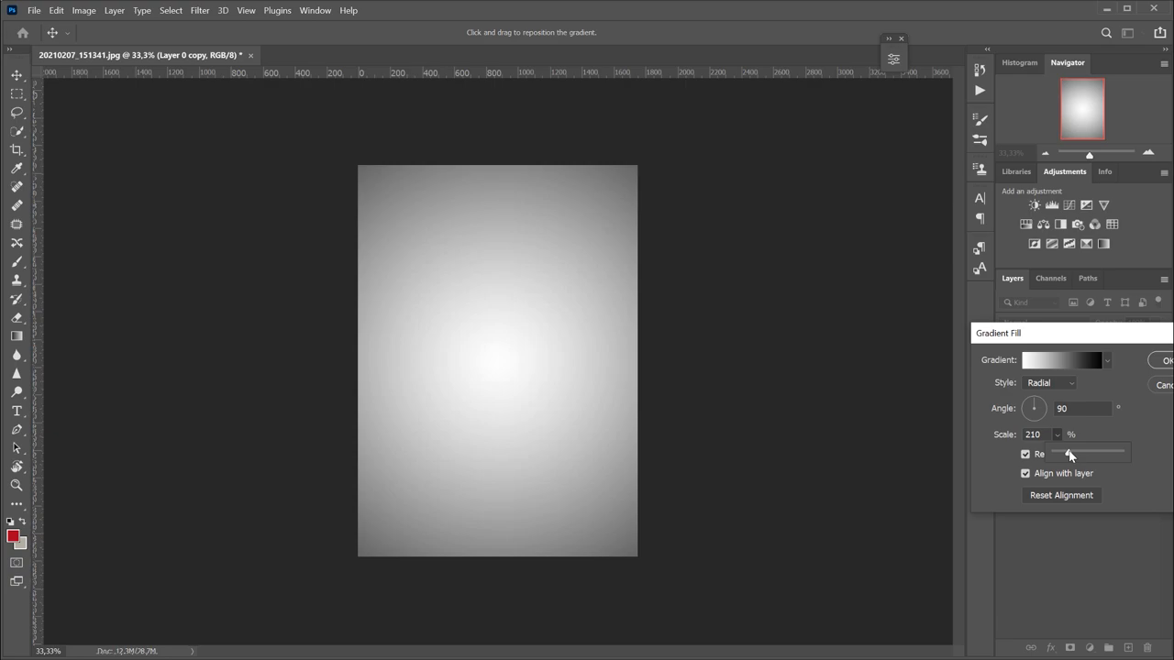
{"action": "left_click_drag", "start_coordinate": [1090, 453], "coordinate": [1067, 453]}
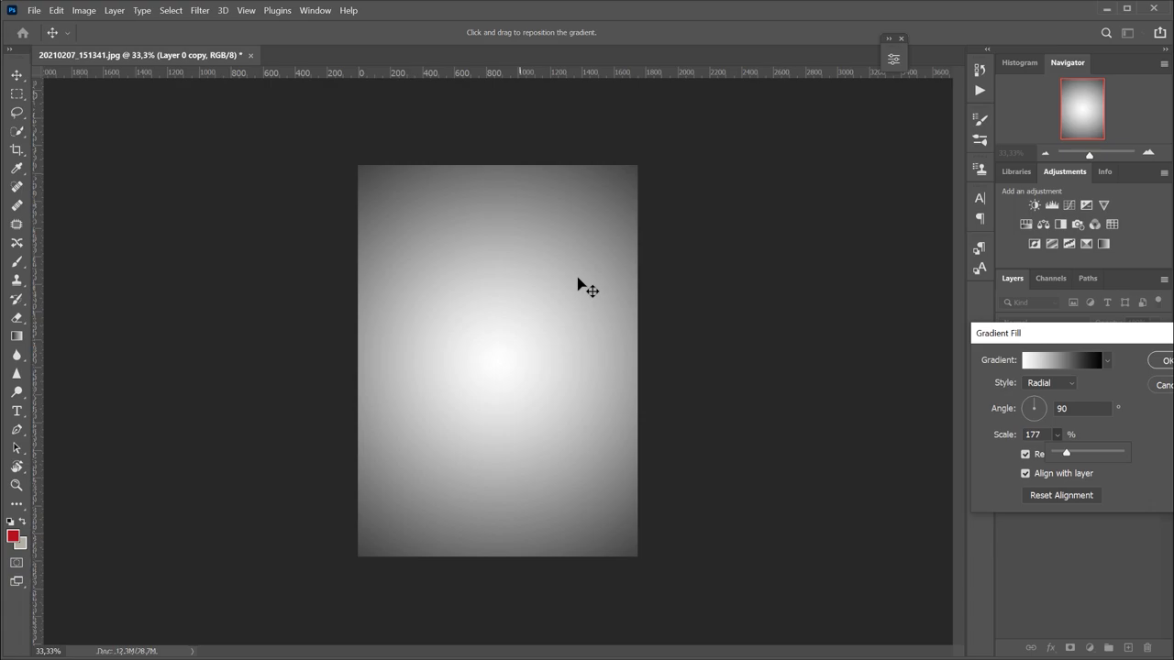
{"action": "left_click_drag", "start_coordinate": [583, 290], "coordinate": [518, 363]}
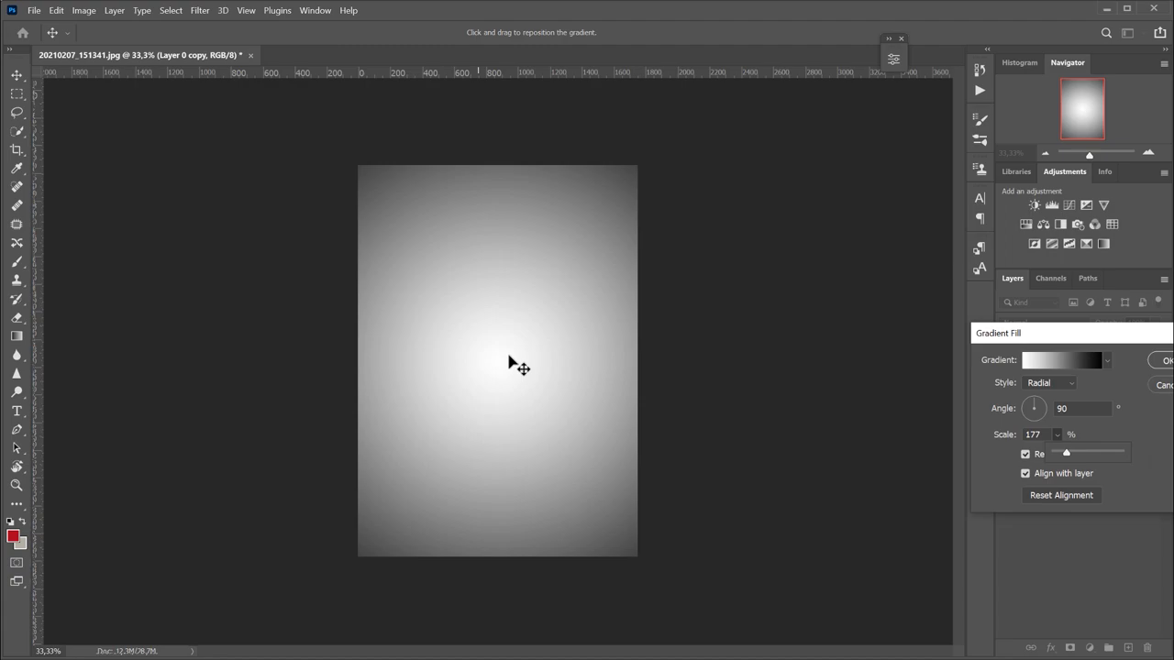
{"action": "left_click", "coordinate": [1167, 360]}
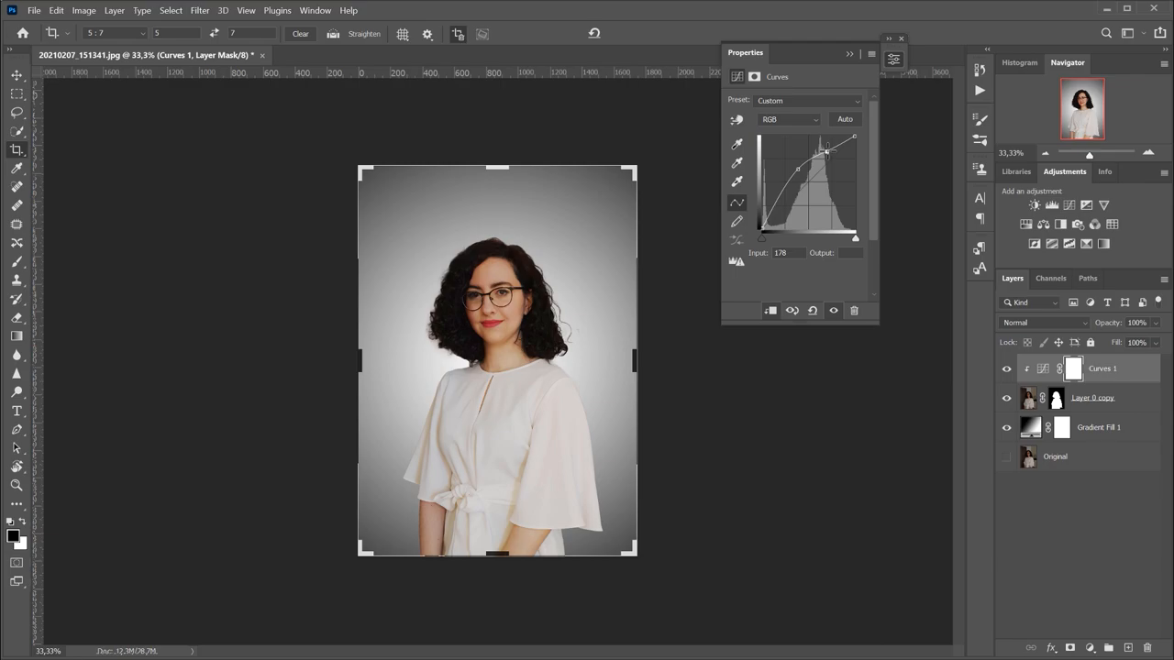
- Shape the first Curves layer to brighten the portrait and lift the darker tones
{"action": "left_click_drag", "start_coordinate": [826, 151], "coordinate": [774, 200]}
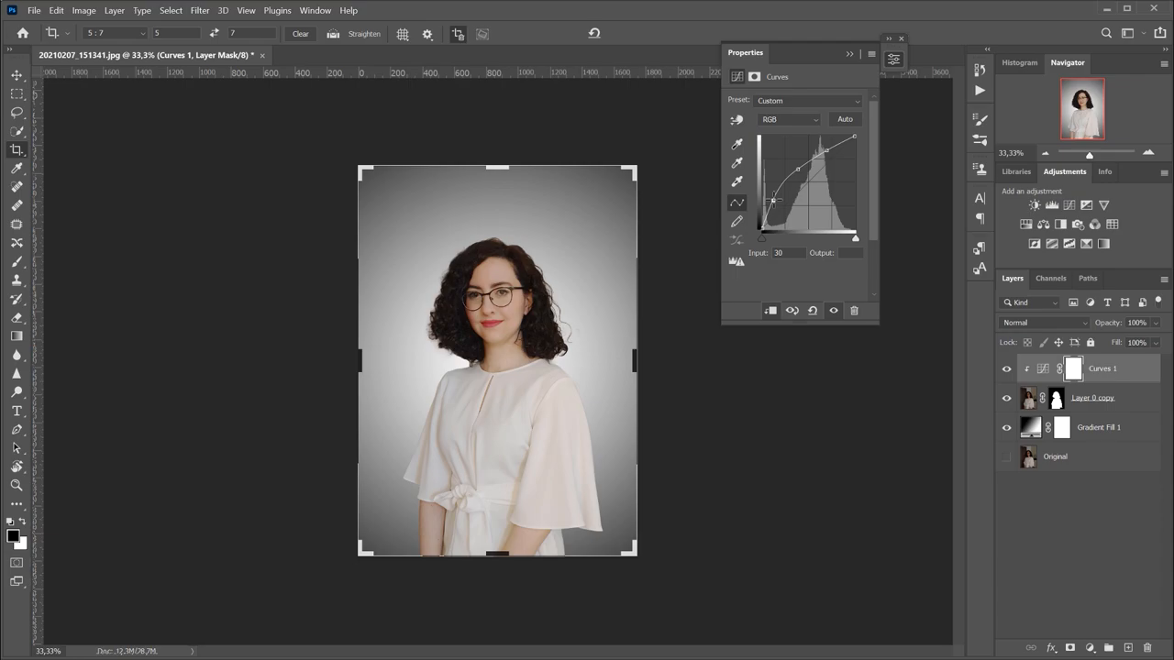
{"action": "left_click_drag", "start_coordinate": [774, 200], "coordinate": [763, 227]}
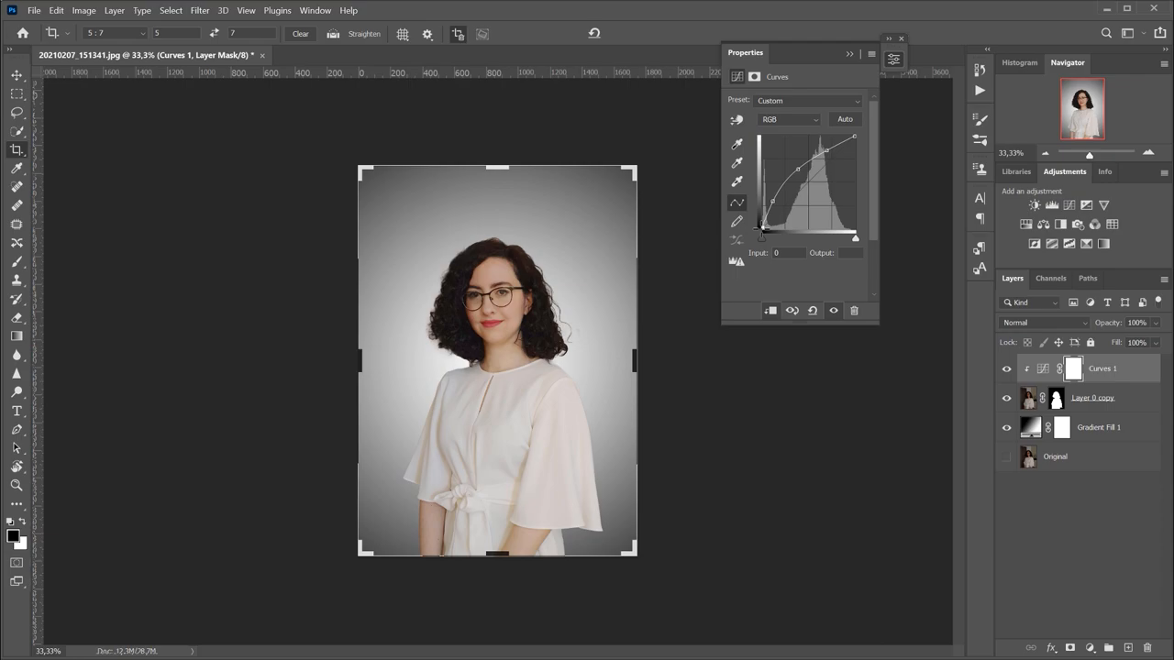
{"action": "left_click_drag", "start_coordinate": [759, 227], "coordinate": [774, 200]}
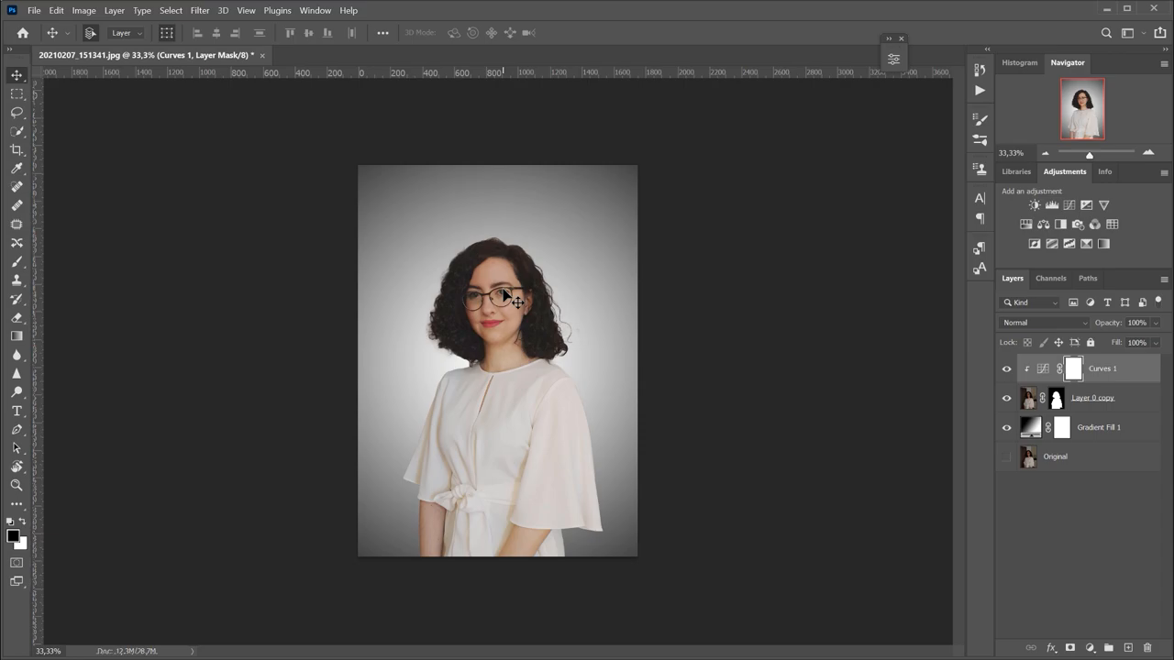
- Add a second Curves layer pulled down to darken the image
{"action": "left_click", "coordinate": [1053, 206]}
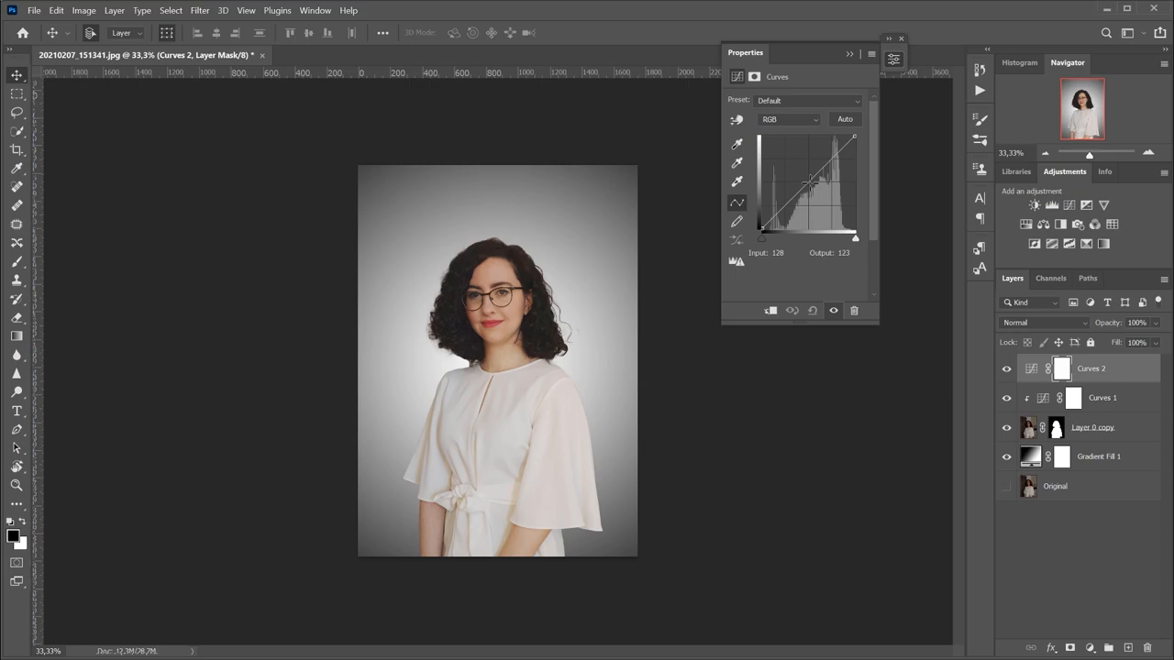
{"action": "left_click_drag", "start_coordinate": [805, 186], "coordinate": [805, 174]}
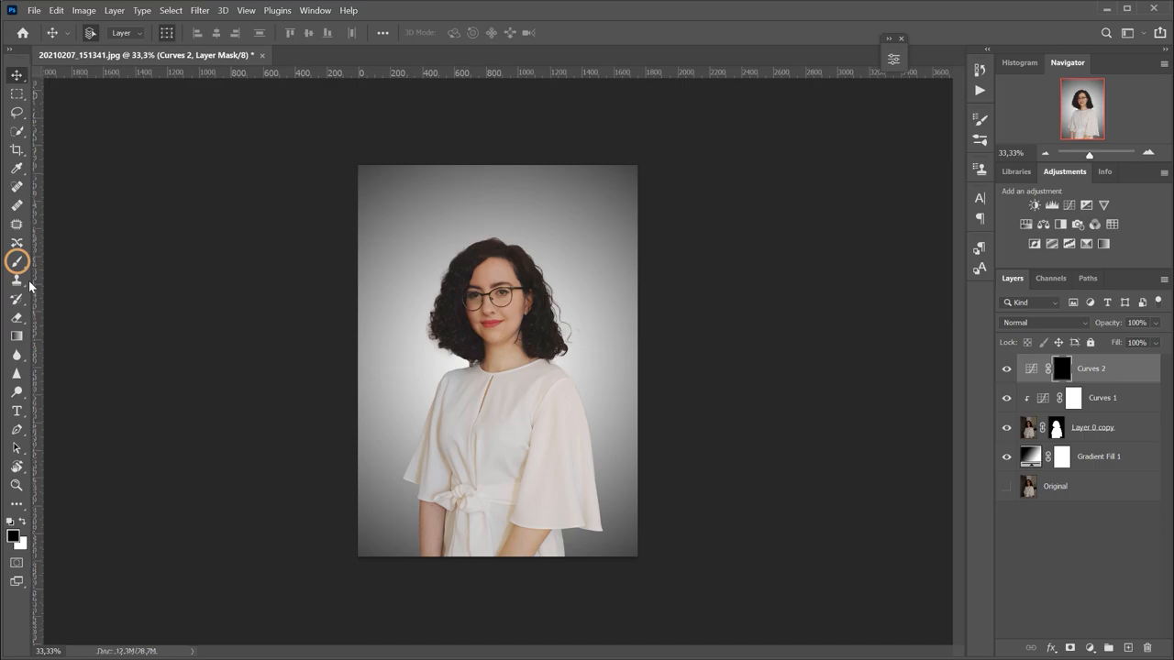
- Set the Brush to 15% opacity for the darkening mask and toggle Curves 2 visibility to compare
{"action": "left_click", "coordinate": [17, 261]}
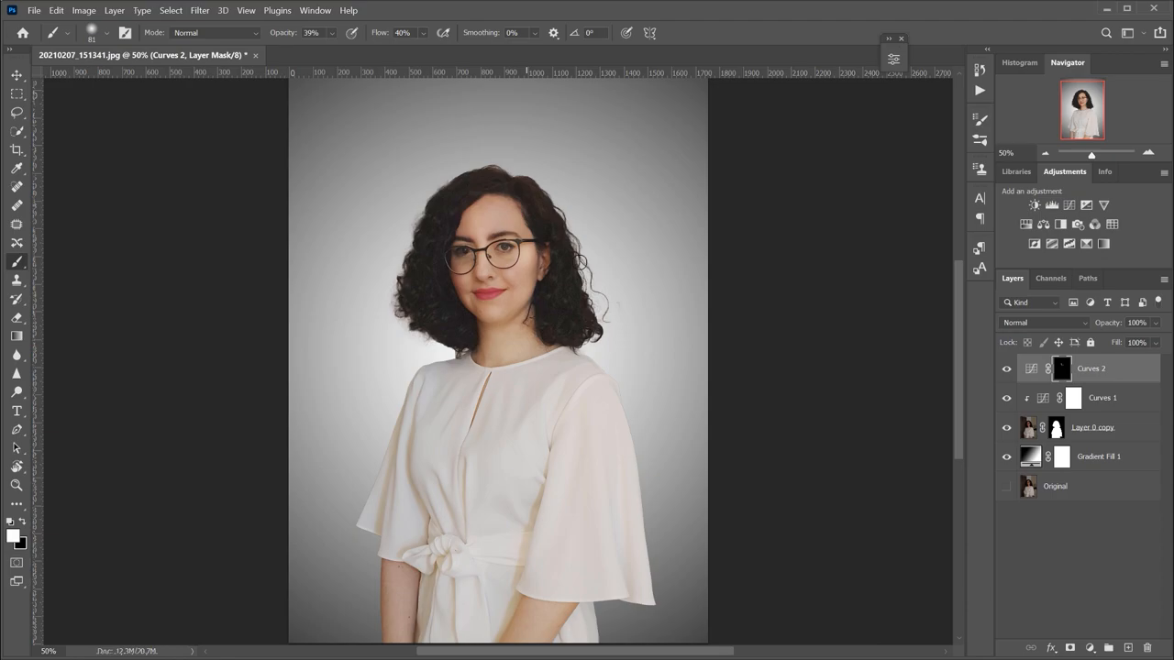
{"action": "type", "text": "15%"}
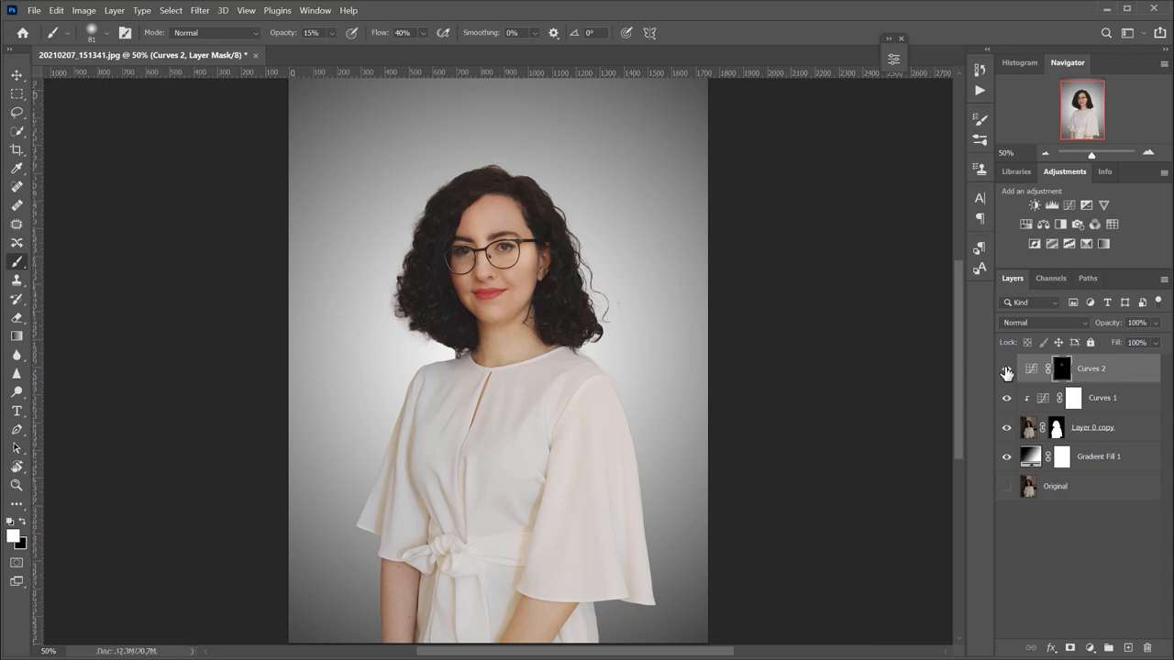
{"action": "left_click", "coordinate": [1051, 205]}
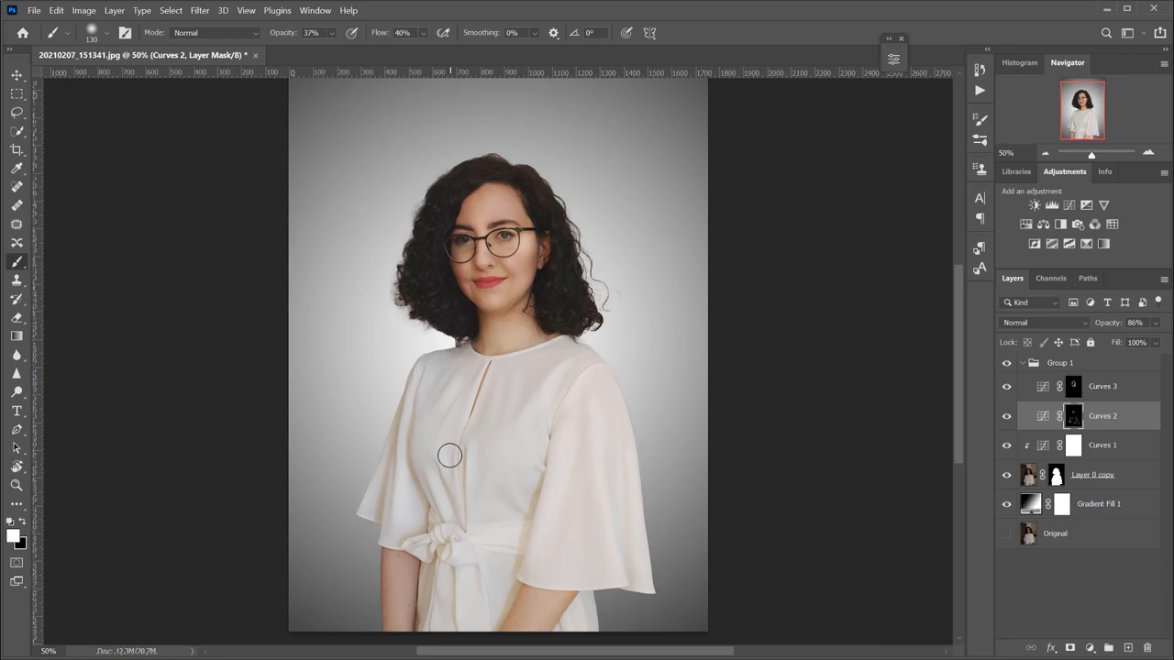
- Paint darkening over the chest, then brighten the blouse through the Curves 3 mask
{"action": "left_click", "coordinate": [1007, 415]}
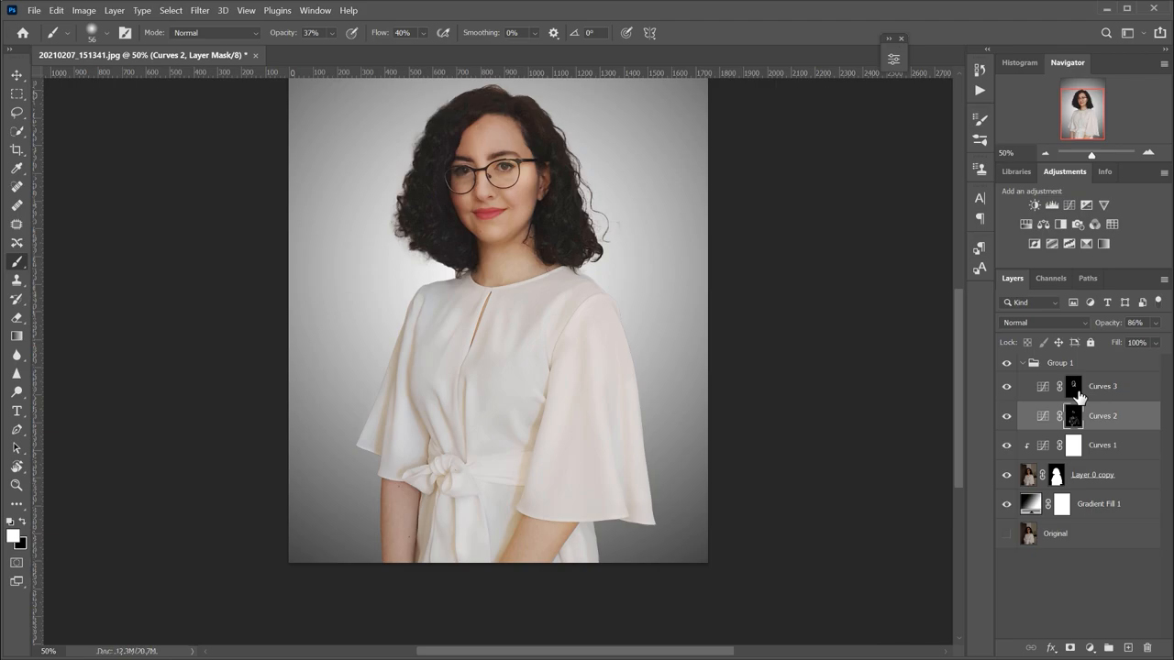
{"action": "left_click", "coordinate": [1103, 385]}
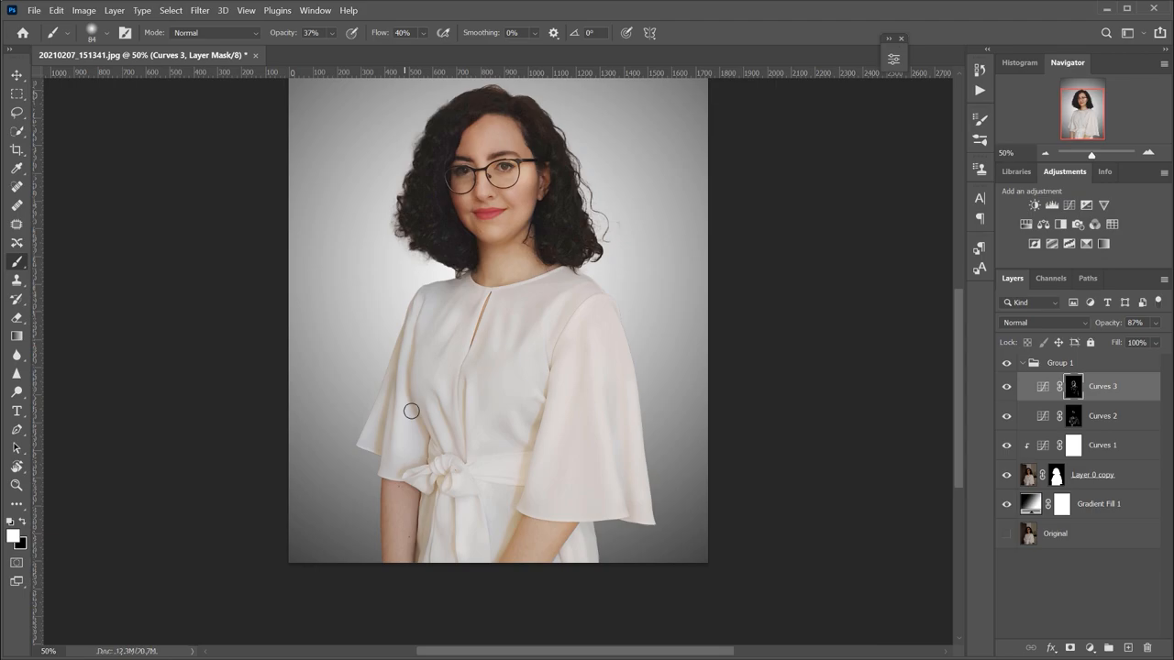
{"action": "left_click", "coordinate": [1006, 363]}
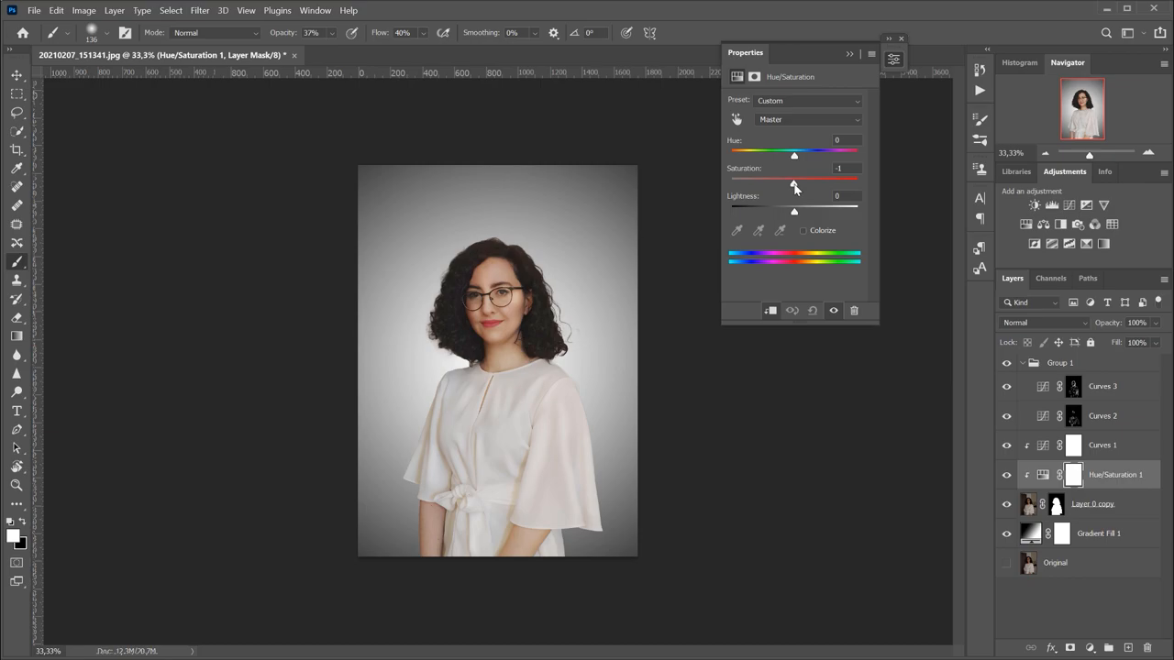
- Restrict the Hue/Saturation layer to Yellows and lower their saturation to -27
{"action": "left_click", "coordinate": [807, 119]}
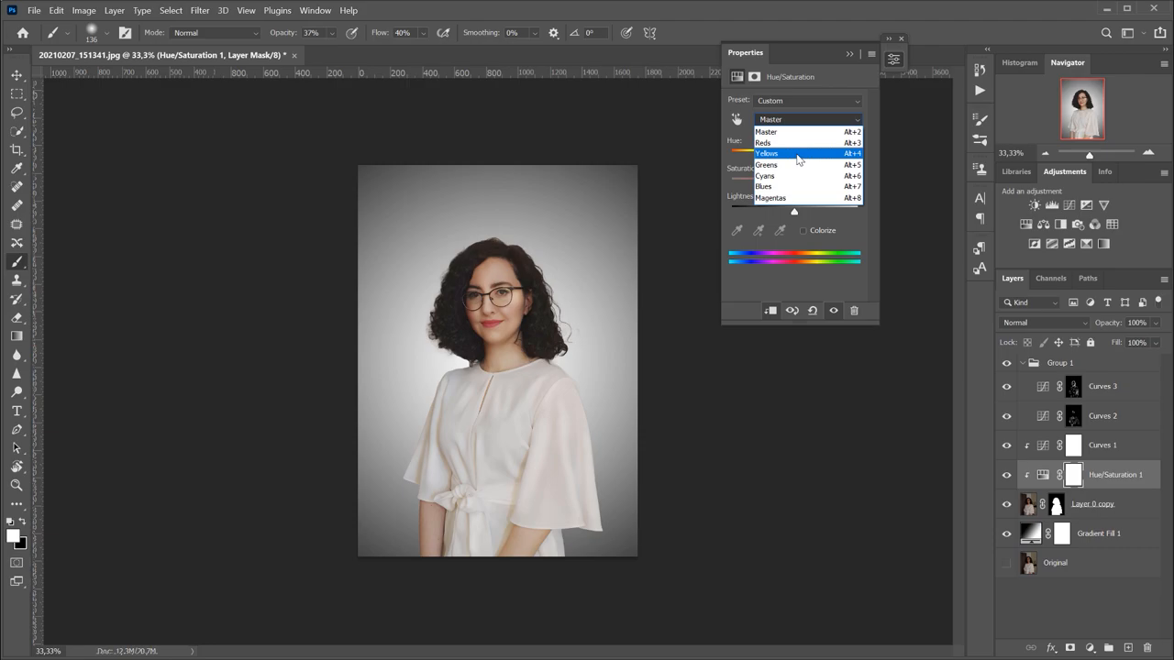
{"action": "left_click", "coordinate": [767, 154]}
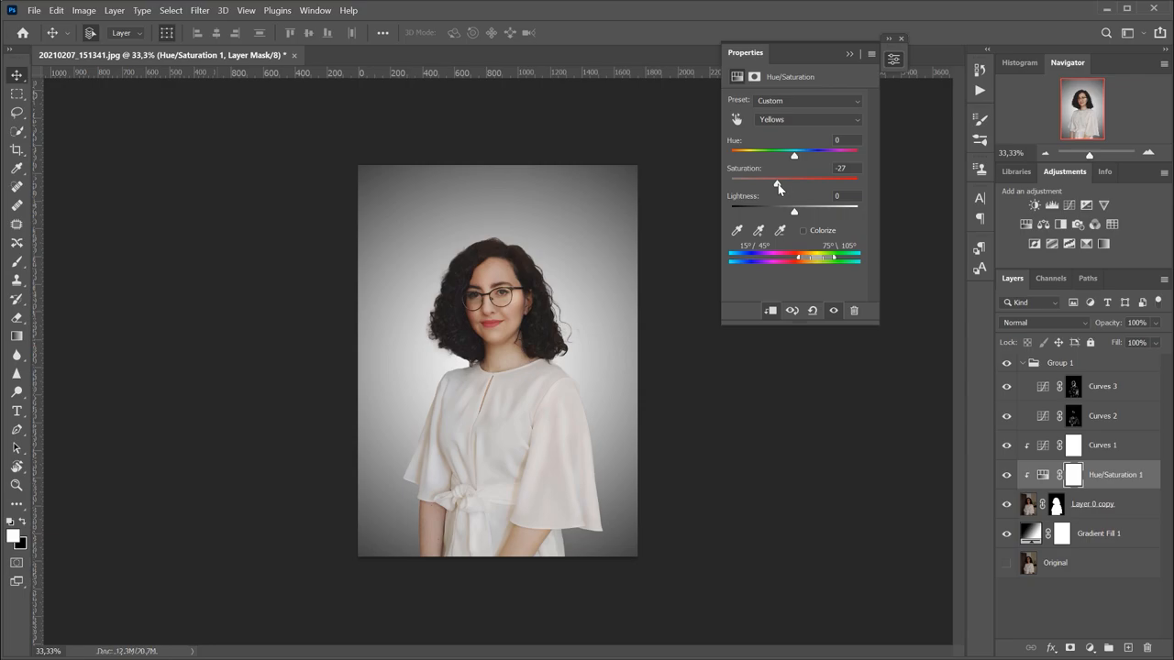
{"action": "left_click", "coordinate": [807, 120]}
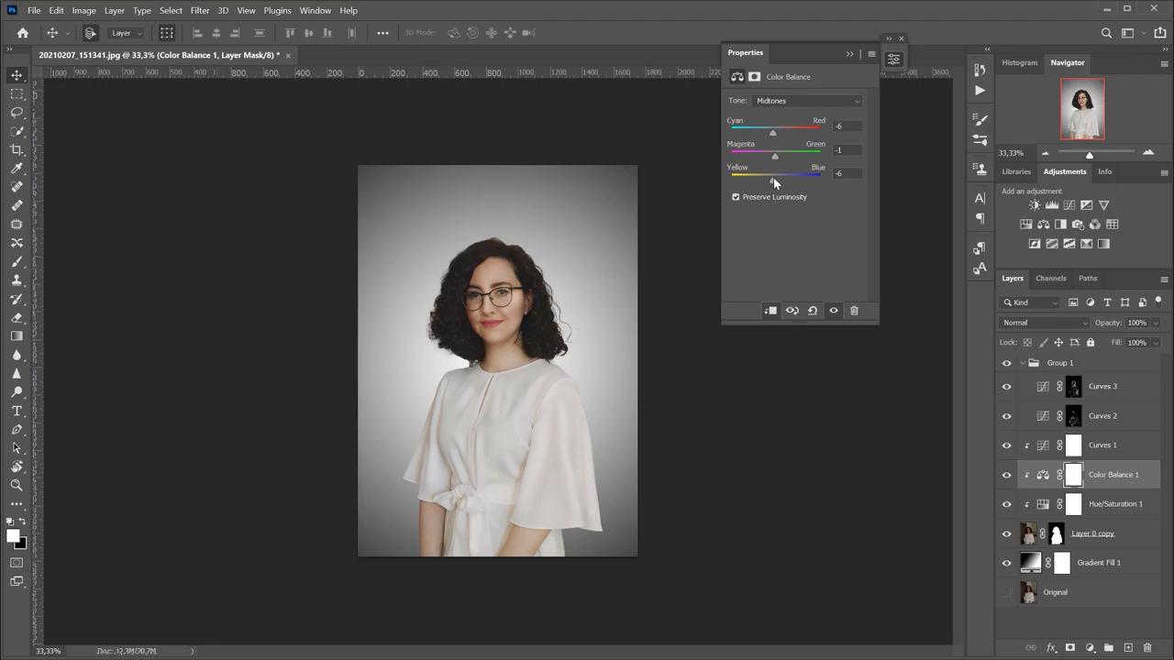
- Shift the Color Balance midtones toward blue to cool the skin
{"action": "left_click", "coordinate": [805, 99]}
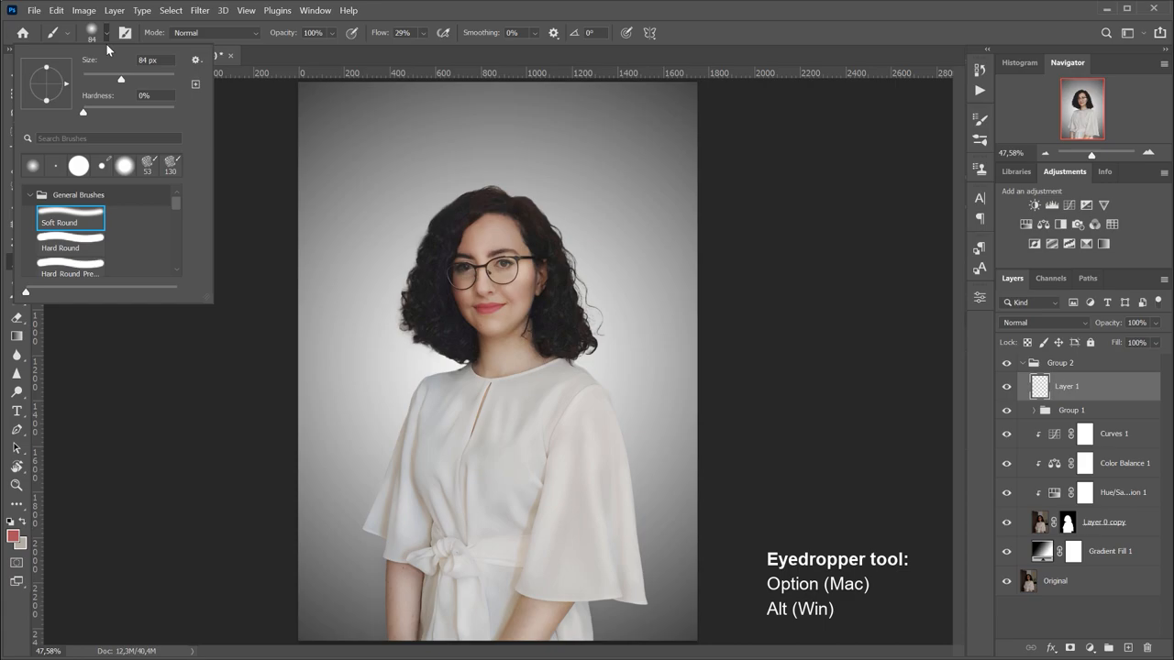
- Choose a soft round brush for blush and set the new layer to Soft Light blending
{"action": "left_click", "coordinate": [1044, 323]}
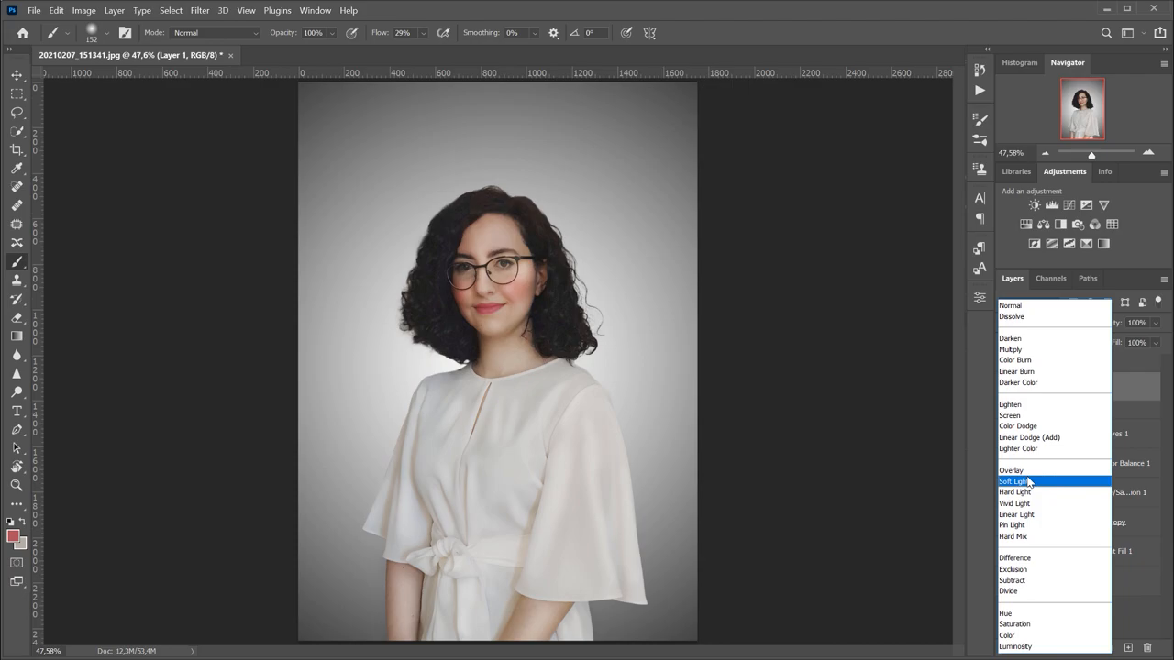
{"action": "left_click", "coordinate": [1011, 480]}
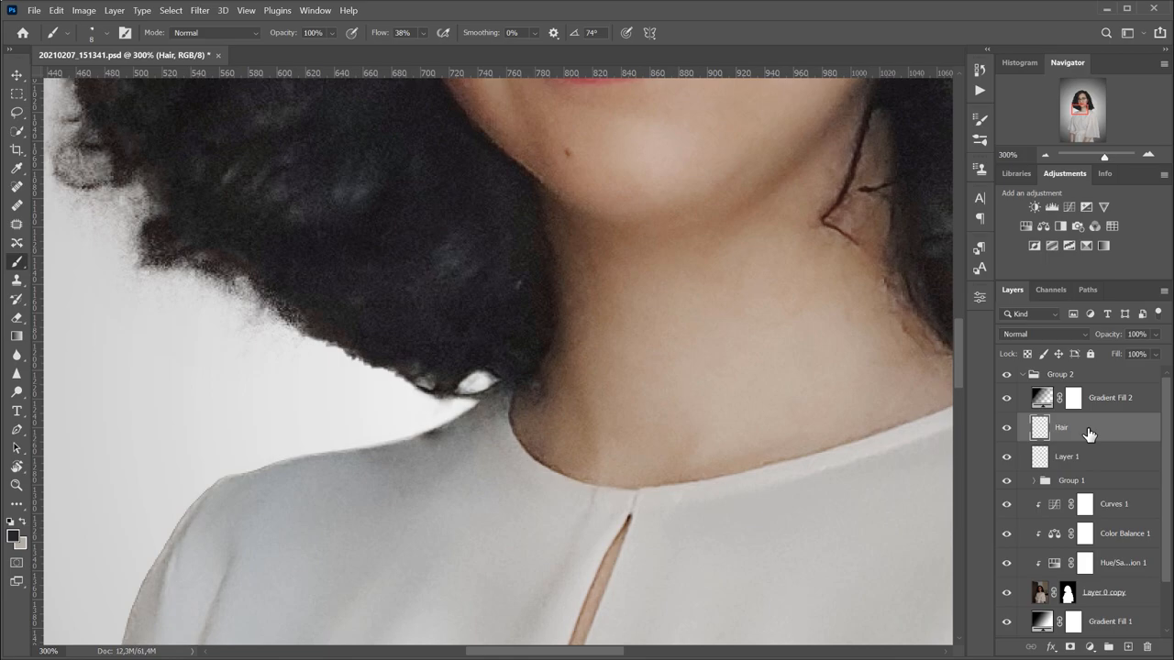
- Paint fine hair strands along the edges on the Hair layer with a small brush
{"action": "left_click", "coordinate": [70, 33]}
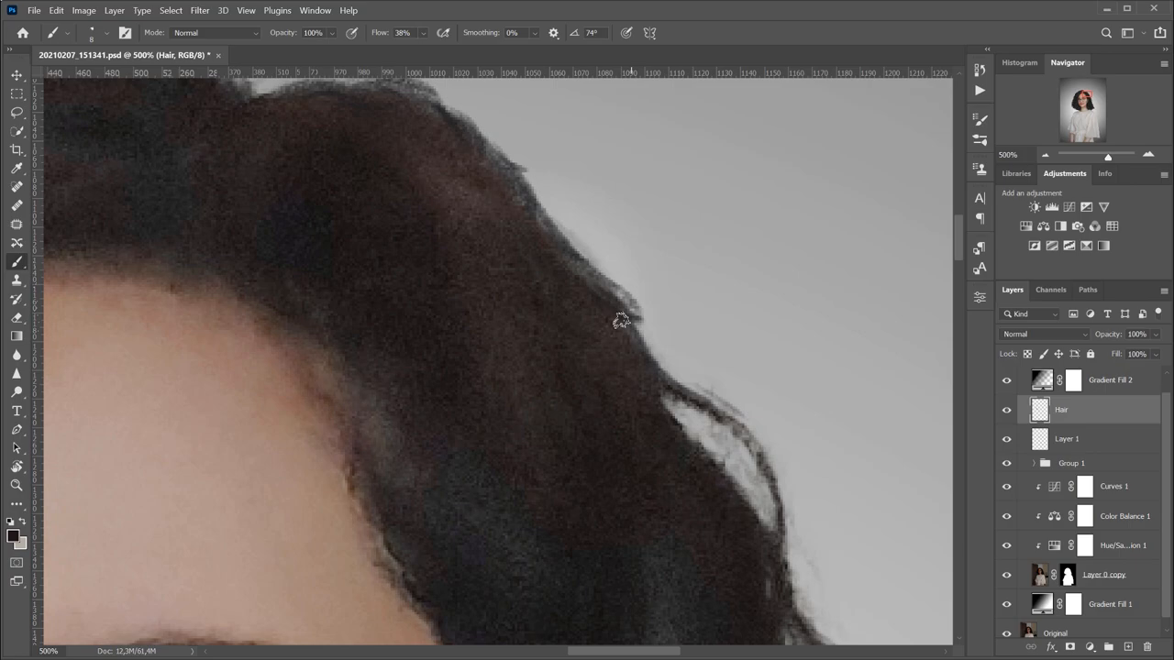
{"action": "scroll", "scroll_direction": "right", "scroll_amount": 3}
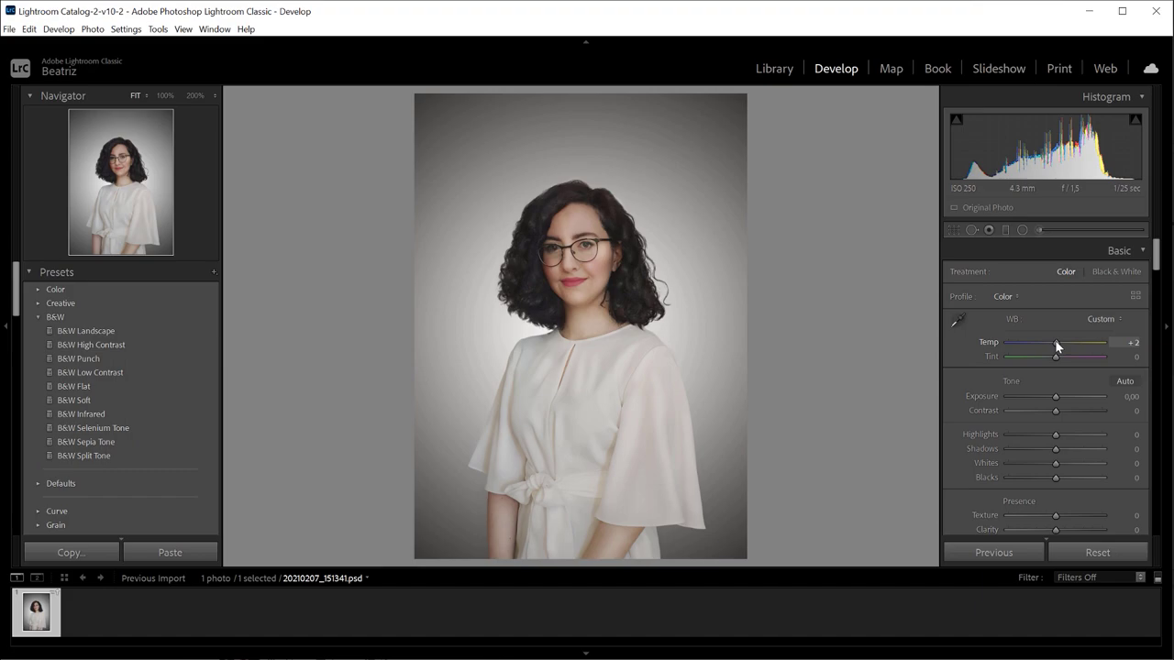
- Warm the white balance slightly, setting Temp to +2 in the Basic panel
{"action": "left_click_drag", "start_coordinate": [1055, 450], "coordinate": [1061, 450]}
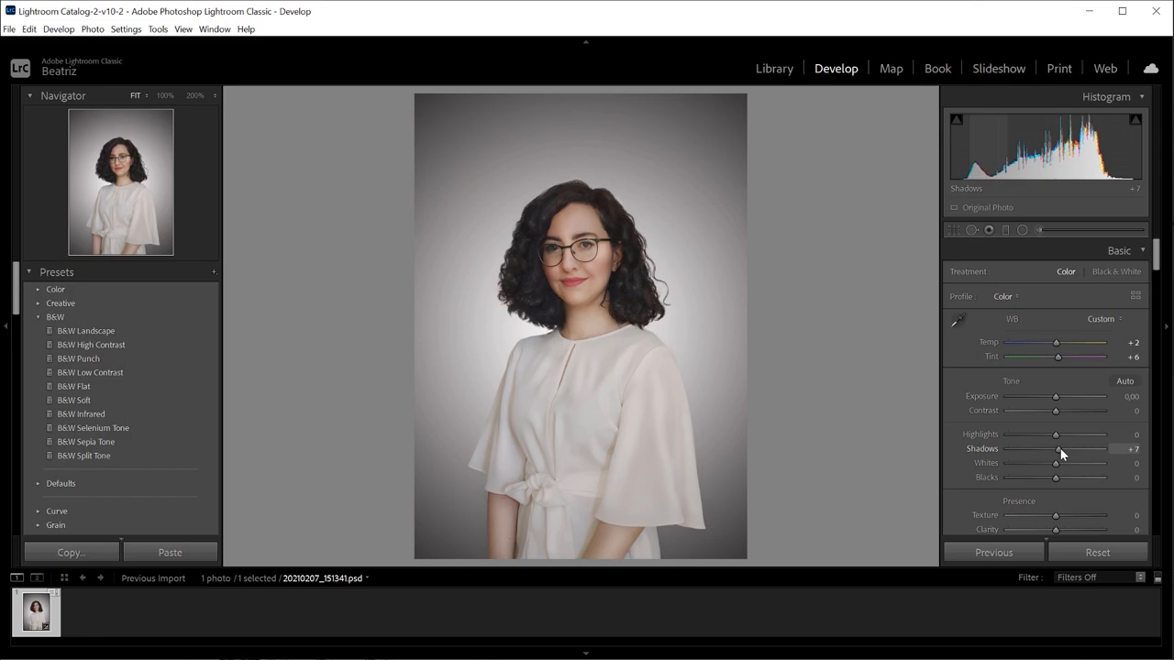